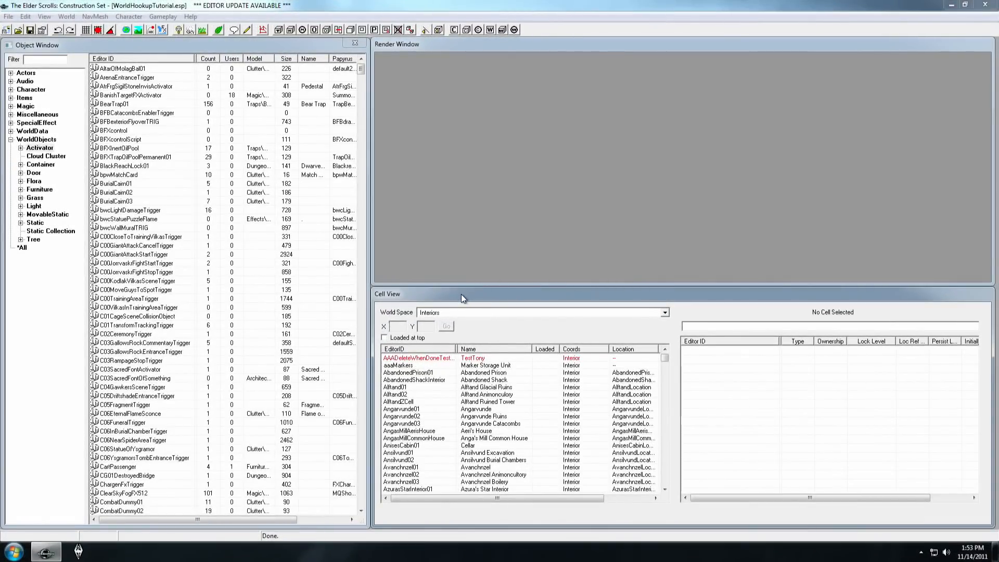
pyautogui.moveTo(508, 298)
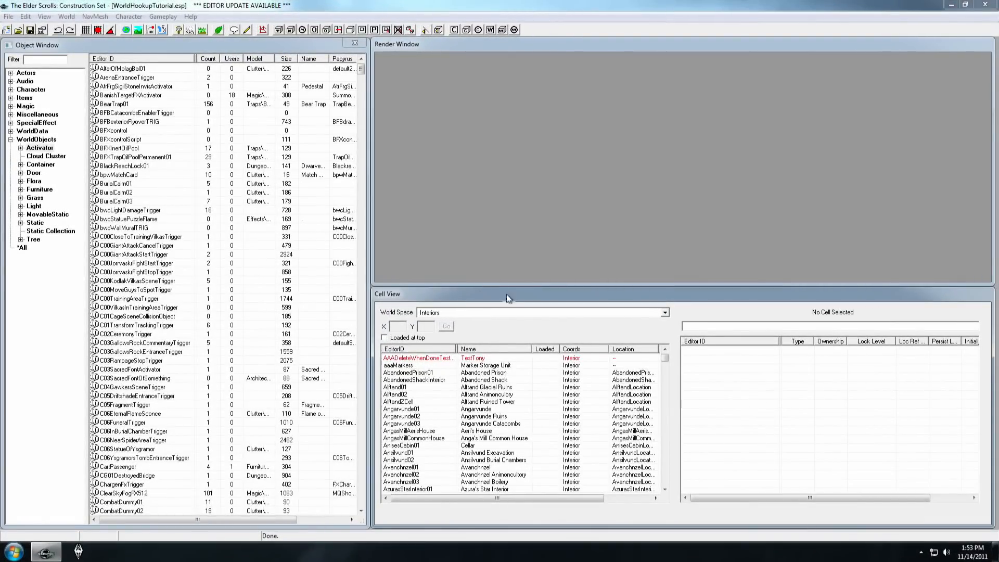
pyautogui.moveTo(491, 300)
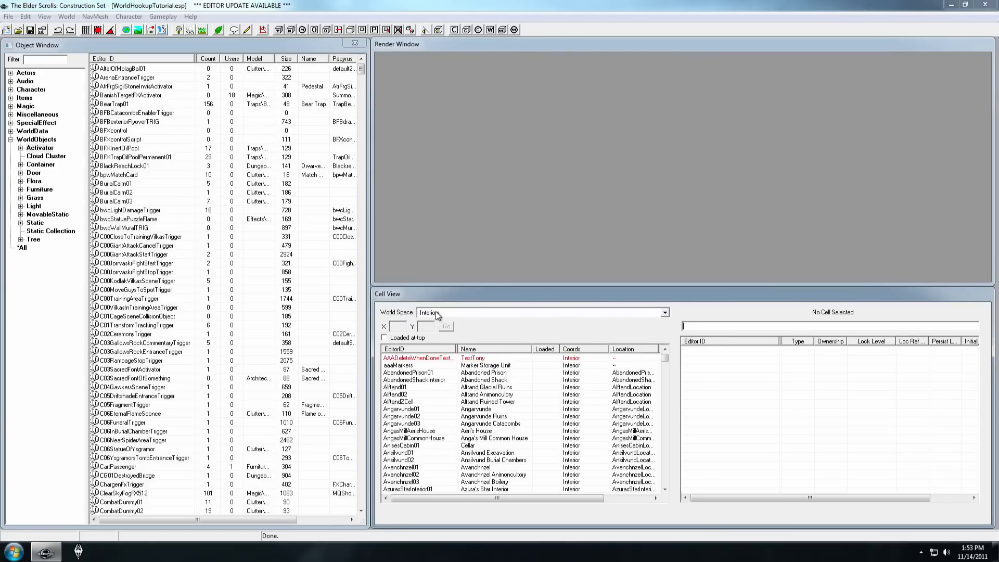
# Select the Tamriel worldspace and enter cell coordinates X 3, Y -11
pyautogui.click(665, 312)
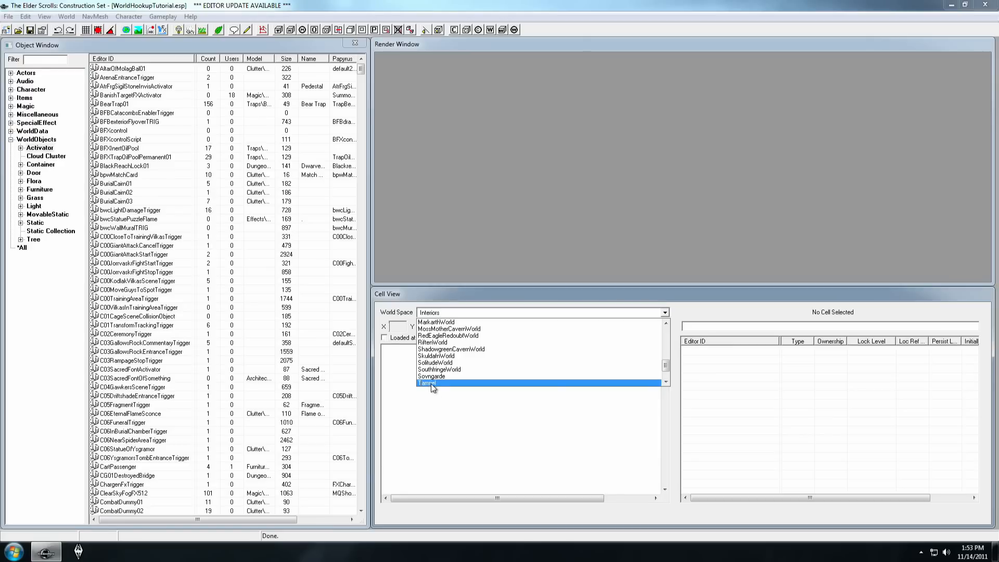
pyautogui.click(432, 383)
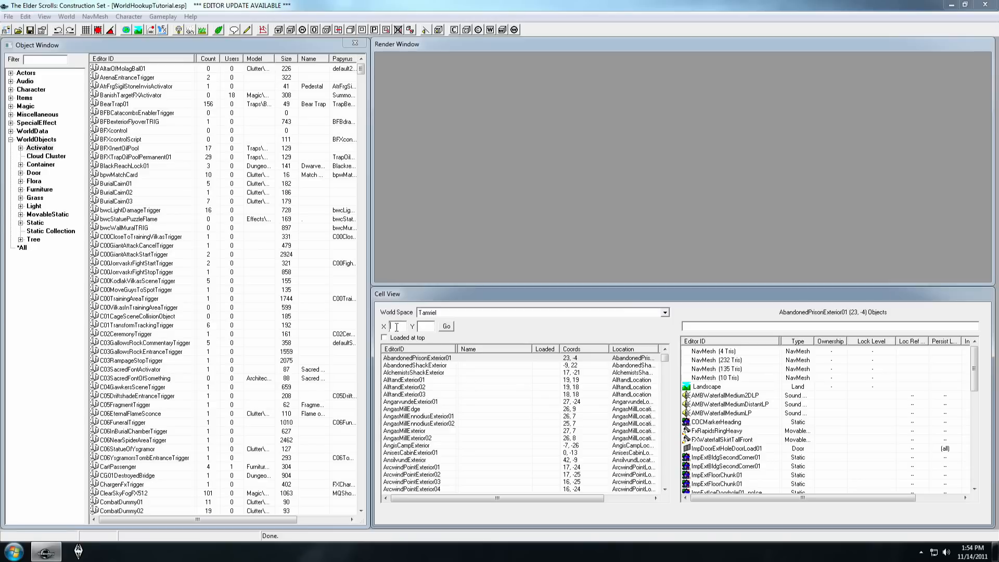
pyautogui.write('3')
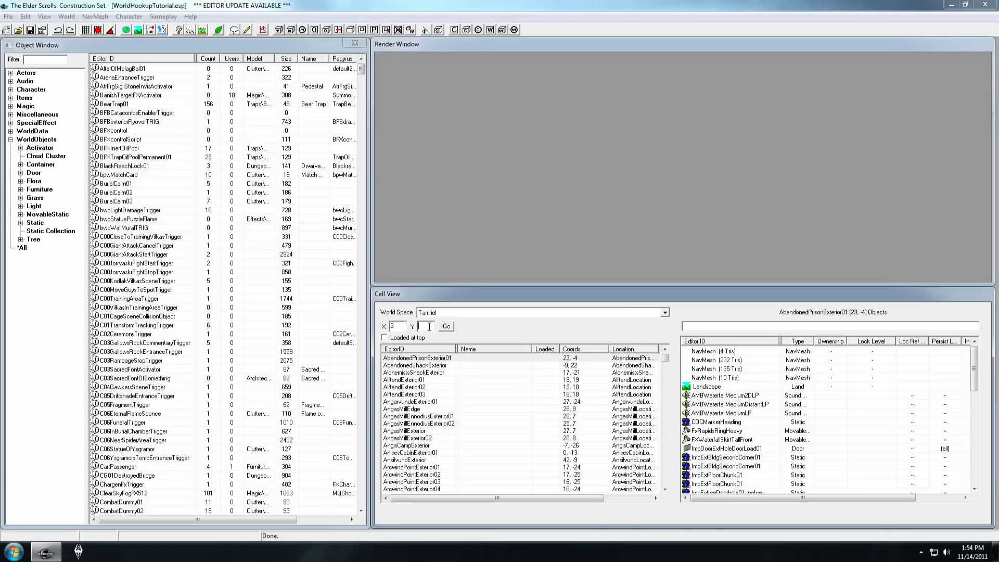
pyautogui.write('-11')
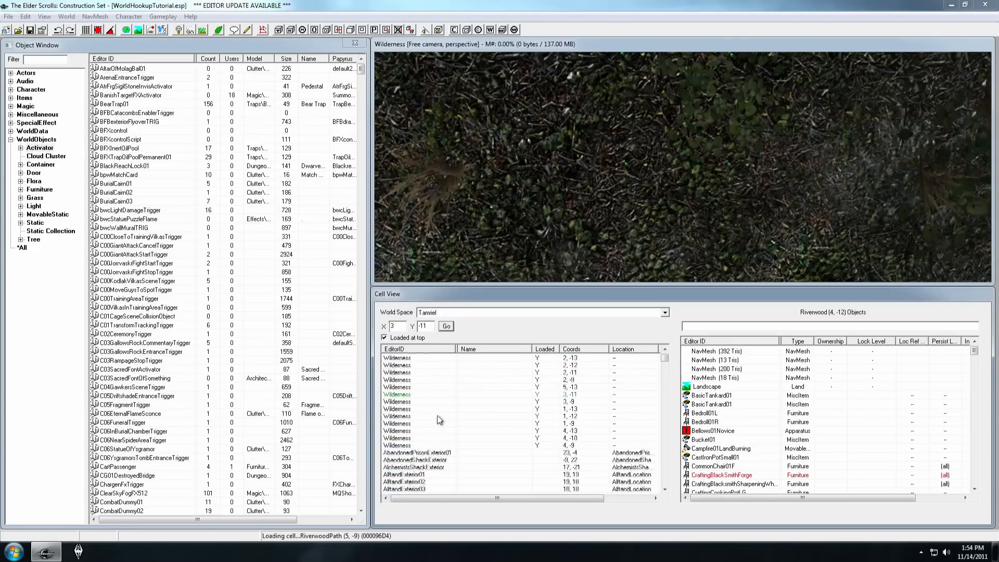
# Pan the render view across the rocky hillside near RiverwoodEdge01
pyautogui.click(415, 380)
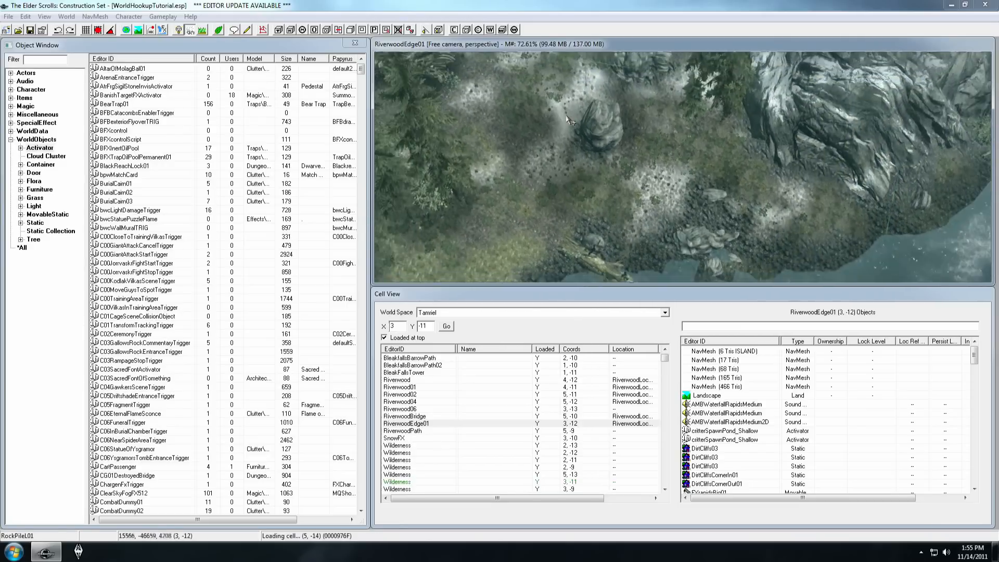
pyautogui.moveTo(567, 121); pyautogui.dragTo(633, 171)
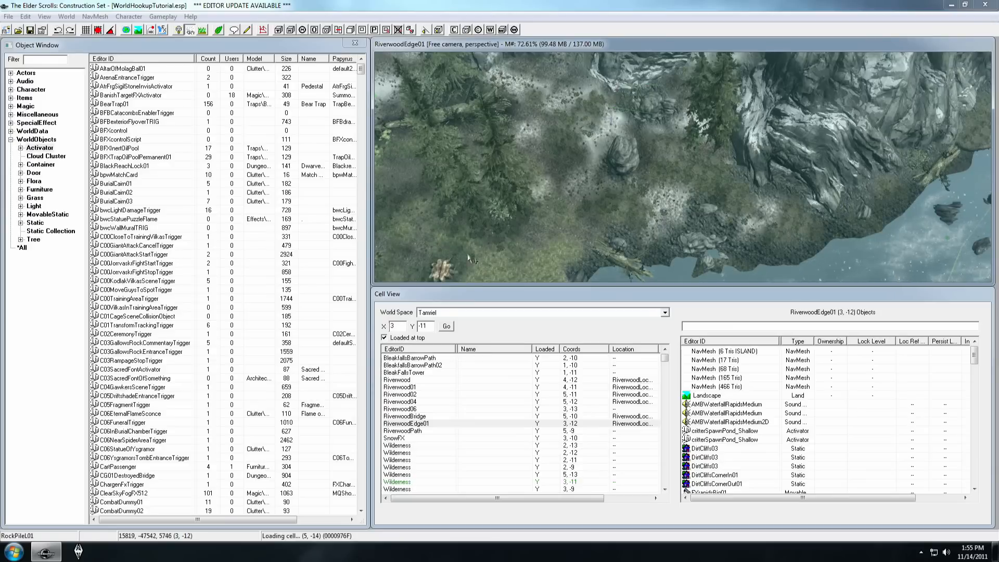
pyautogui.moveTo(829, 318)
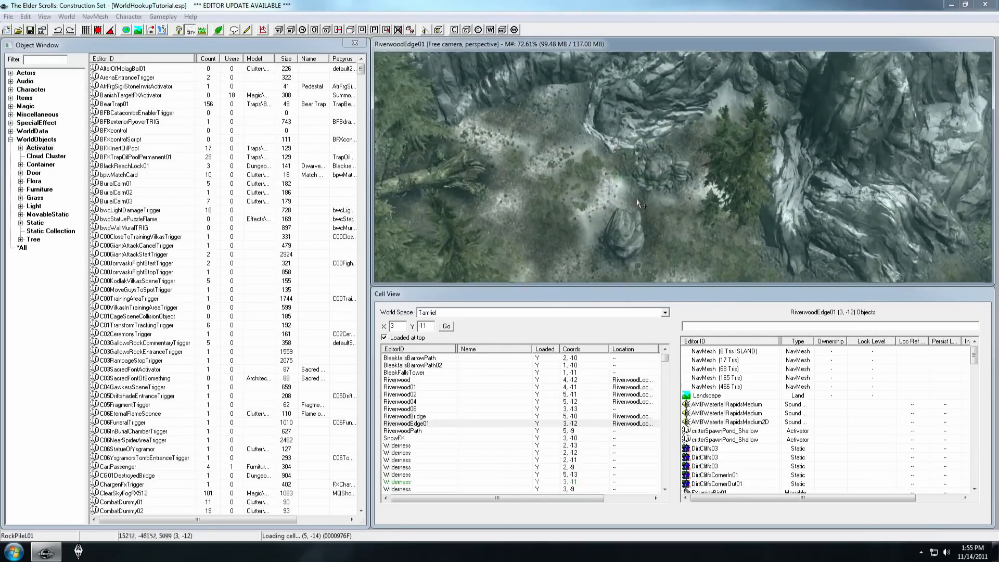
pyautogui.moveTo(637, 203); pyautogui.dragTo(641, 201)
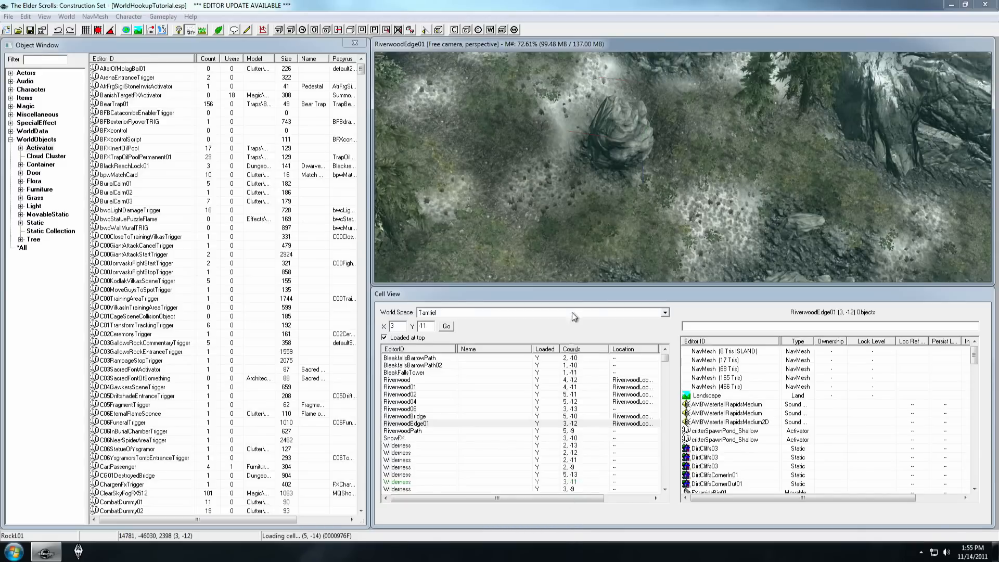
# Change the EditorID of the Wilderness cell at 3, -11 to LokisTombExterior01
pyautogui.click(398, 489)
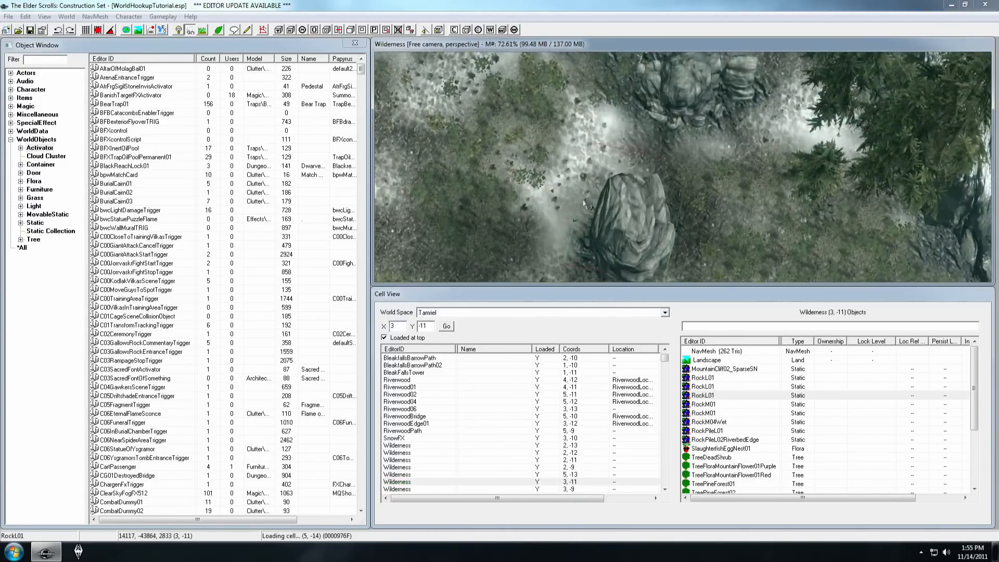
pyautogui.click(421, 482)
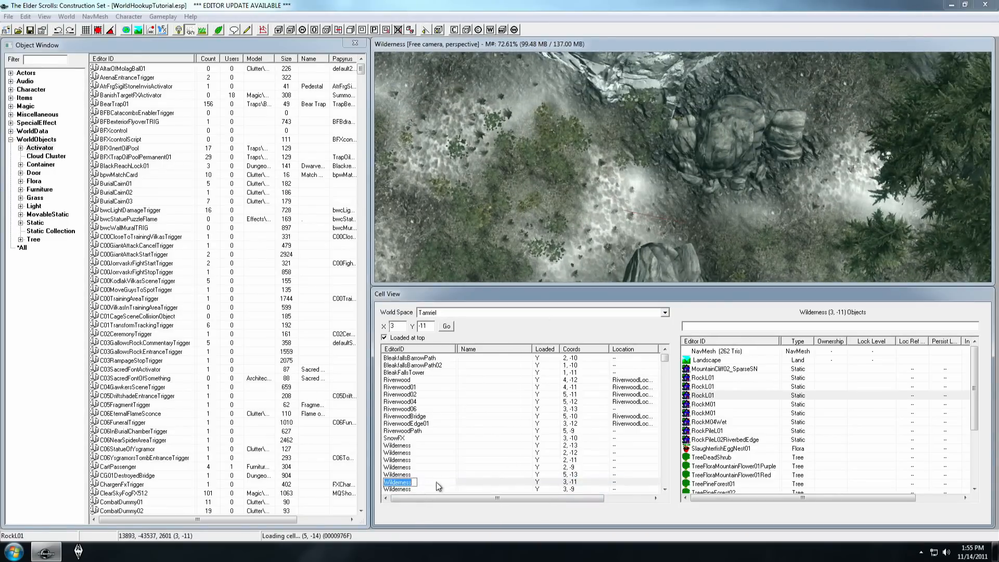
pyautogui.click(398, 489)
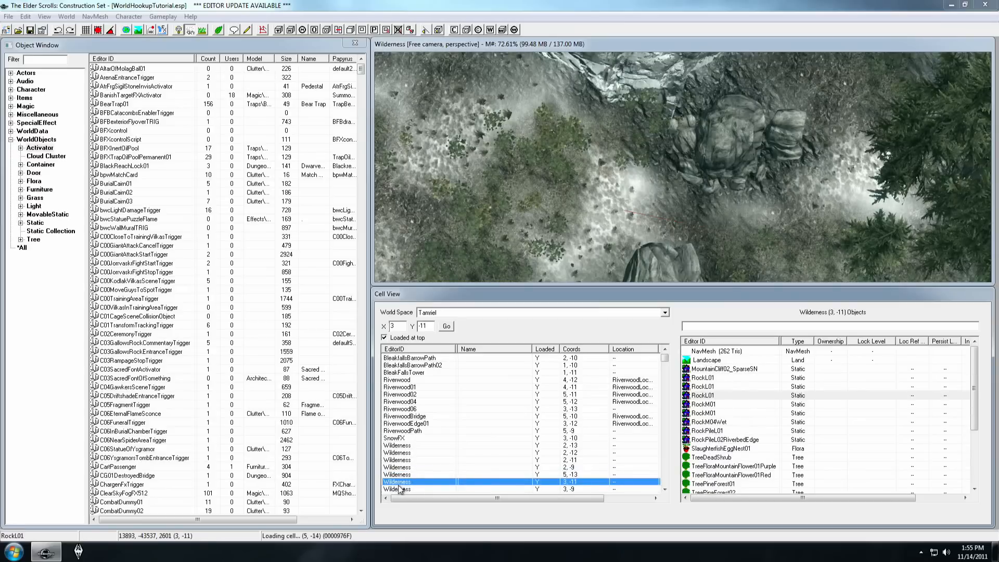
pyautogui.click(398, 474)
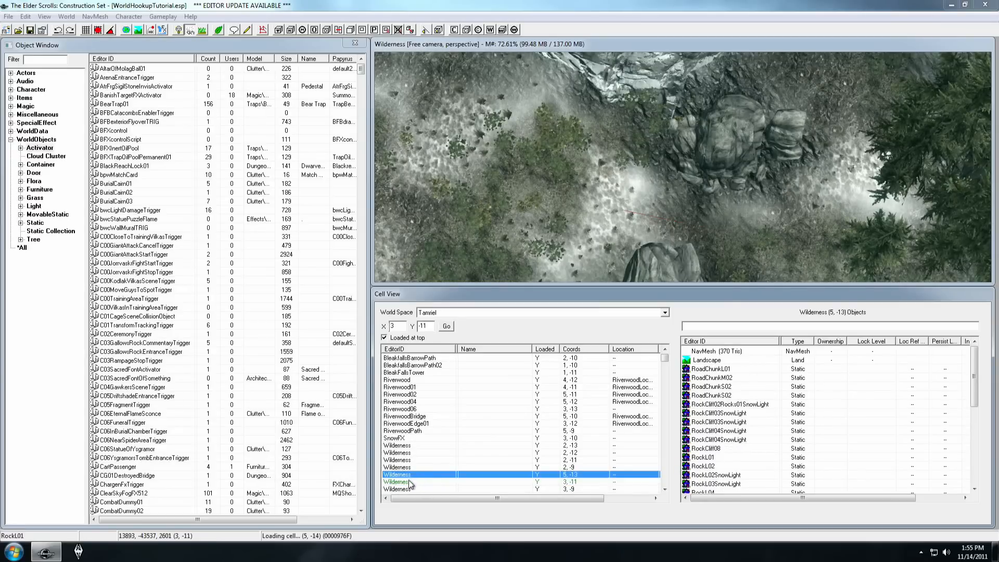
pyautogui.click(398, 482)
pyautogui.write('LokirsTombExterior01')
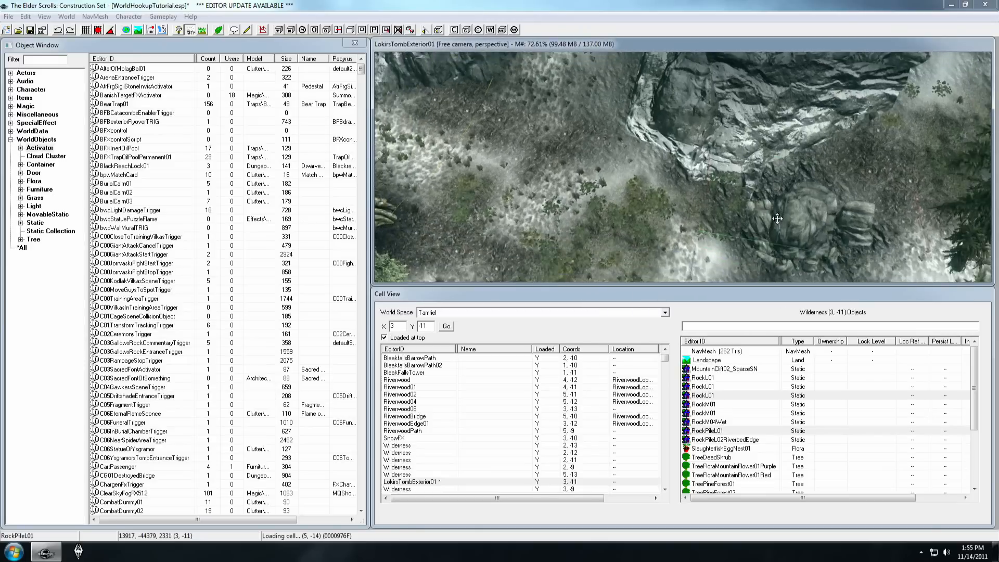
pyautogui.moveTo(778, 218); pyautogui.dragTo(626, 157)
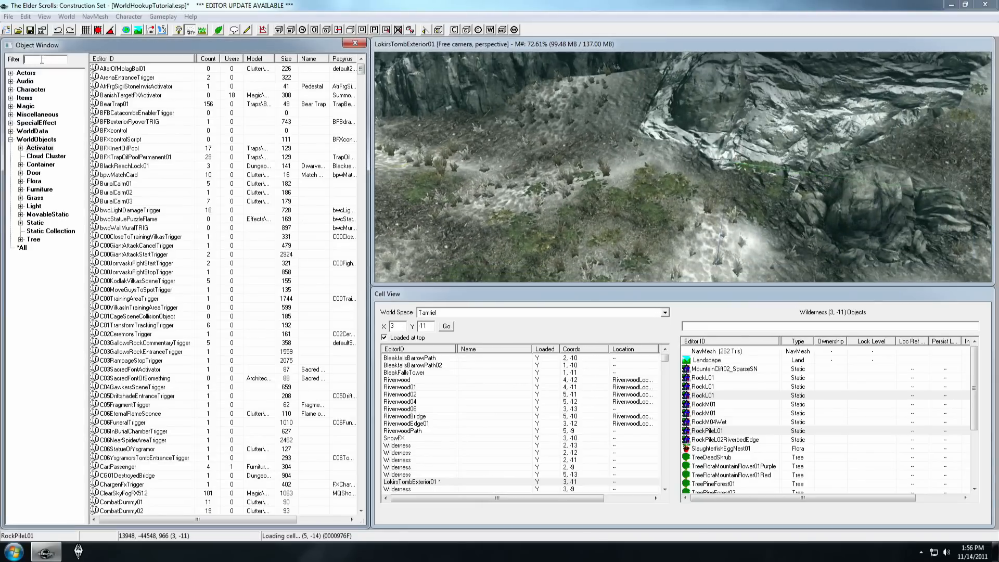
# Filter the Object Window for nordwelling02extbase and select NorDwelling02ExtBaseC
pyautogui.write('nor')
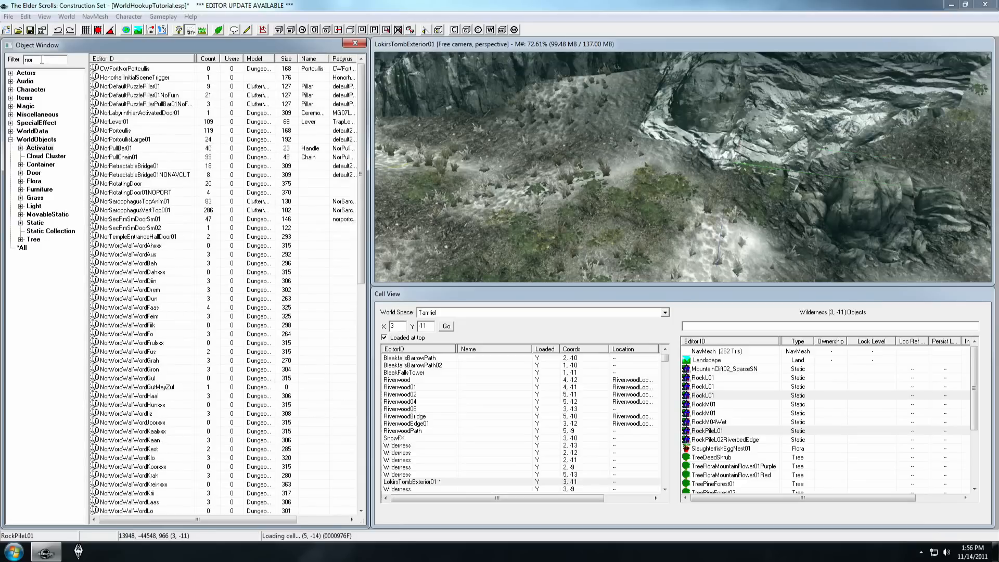
pyautogui.write('nordwelling02et')
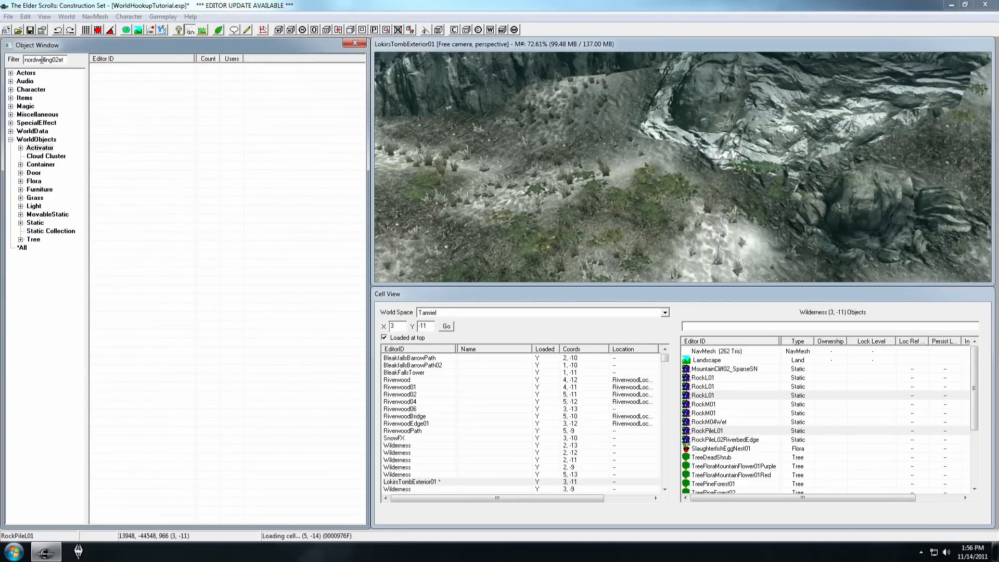
pyautogui.write('welling02extbaseC')
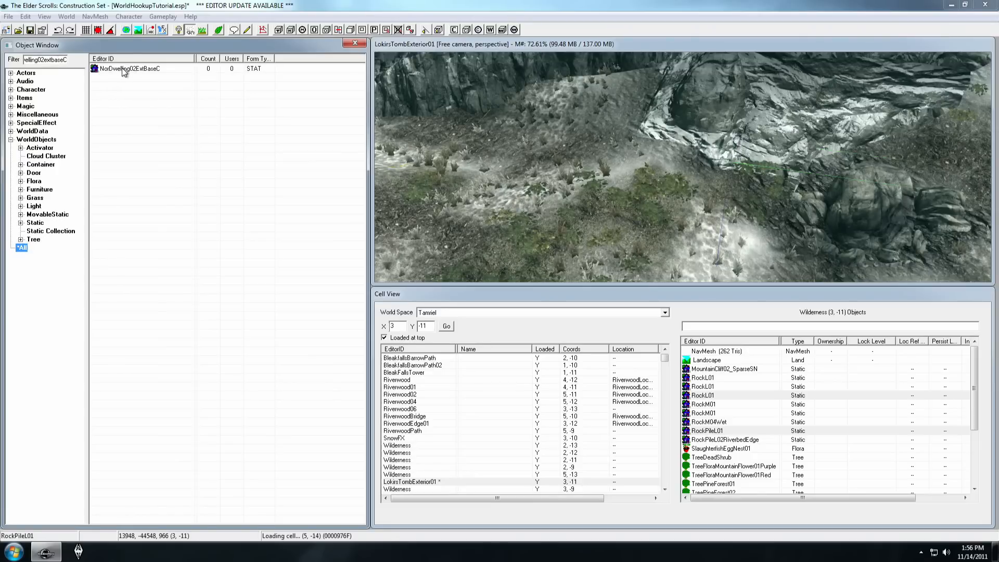
pyautogui.moveTo(128, 69)
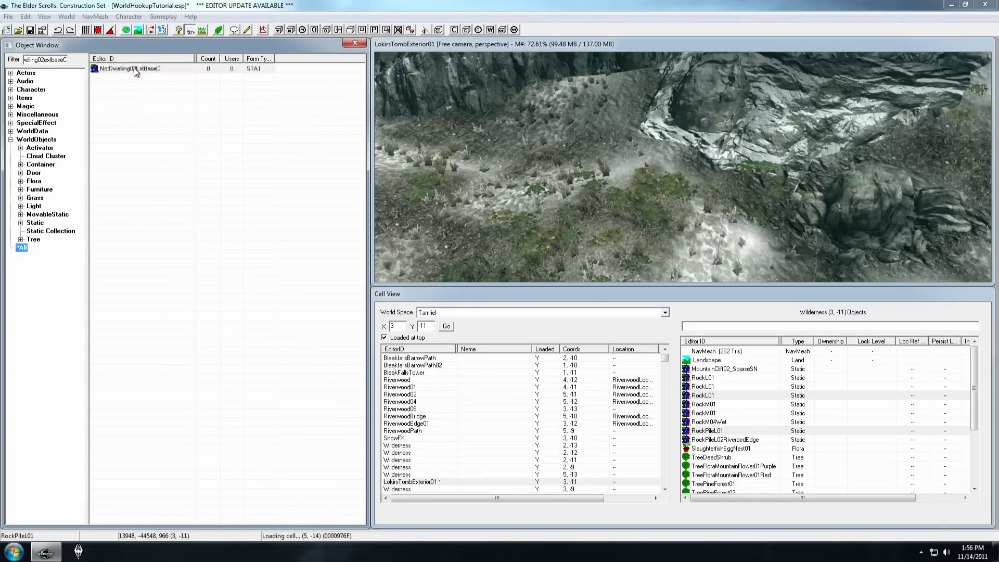
pyautogui.click(127, 68)
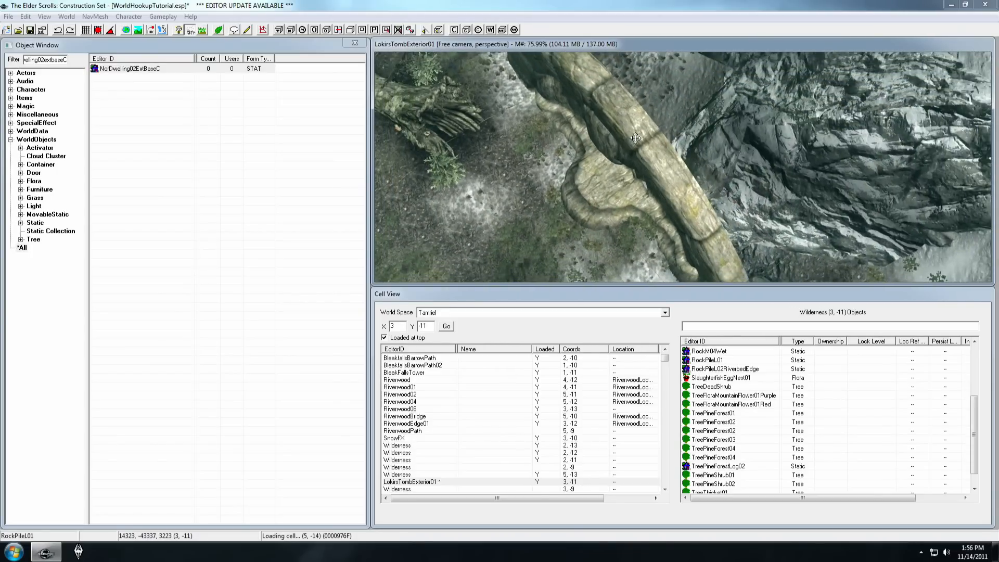
# Replace the selected stone ruin piece with NorDwelling02ExtBaseC and dismiss the report
pyautogui.moveTo(635, 138); pyautogui.dragTo(563, 162)
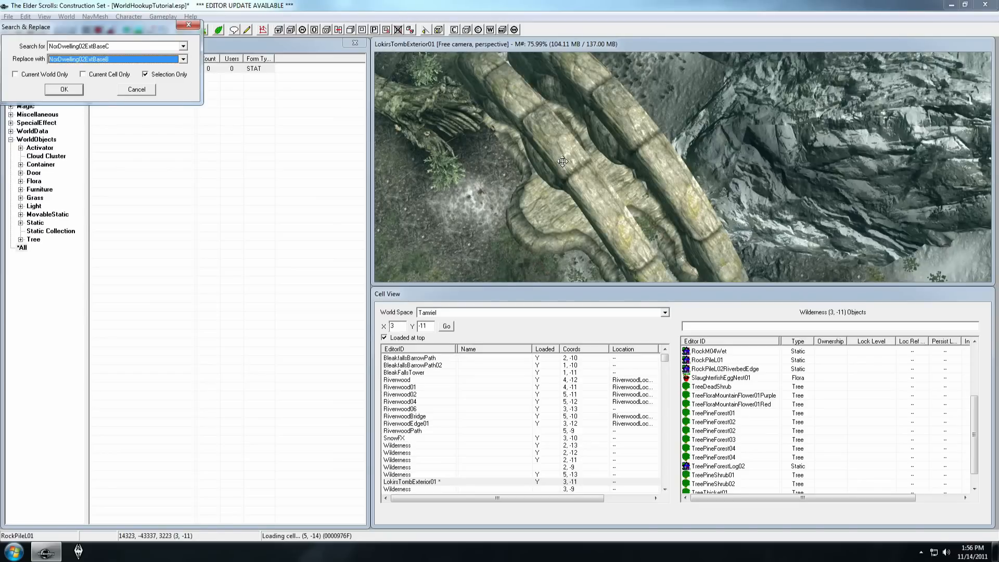
pyautogui.click(63, 89)
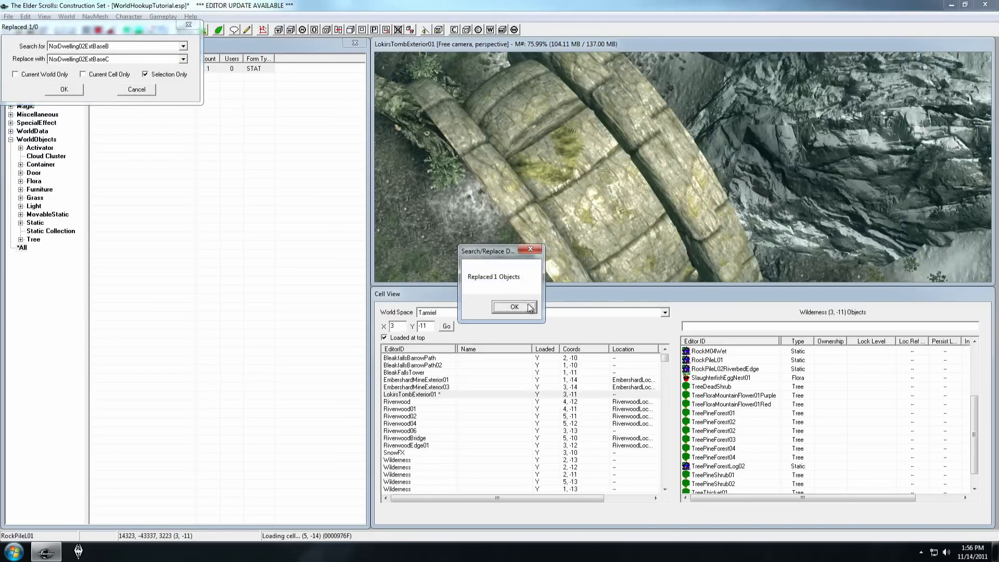
pyautogui.click(514, 306)
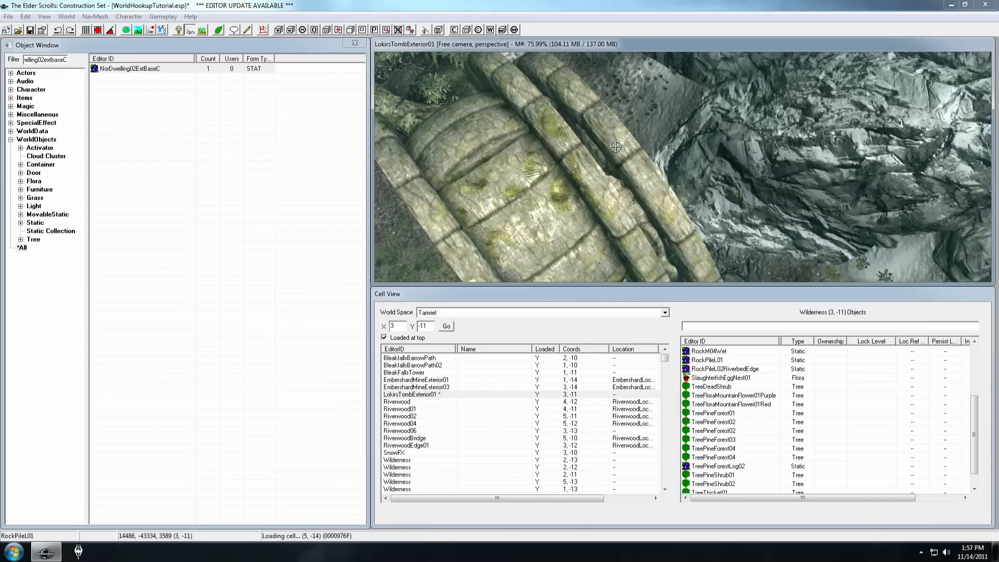
pyautogui.moveTo(624, 150)
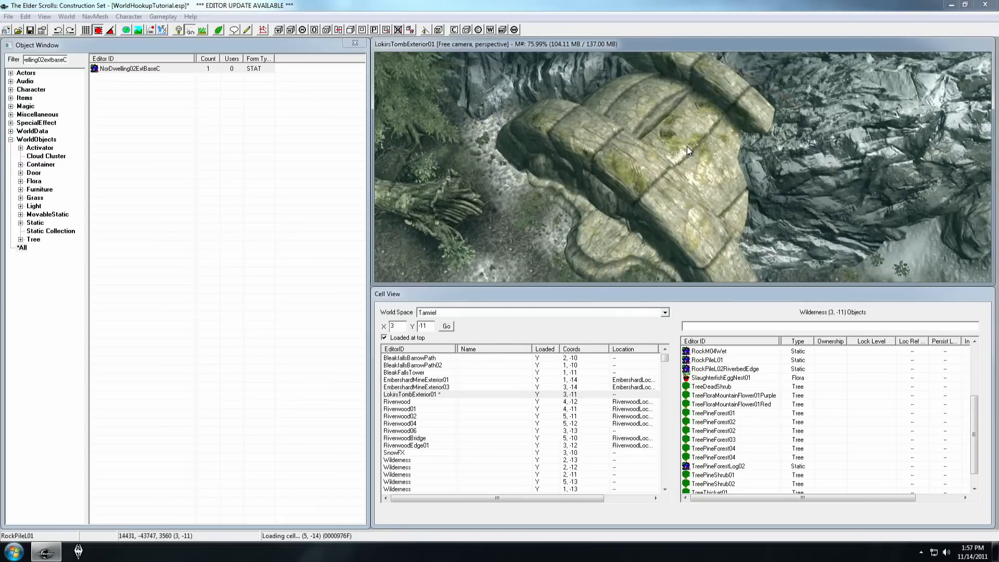
pyautogui.click(44, 16)
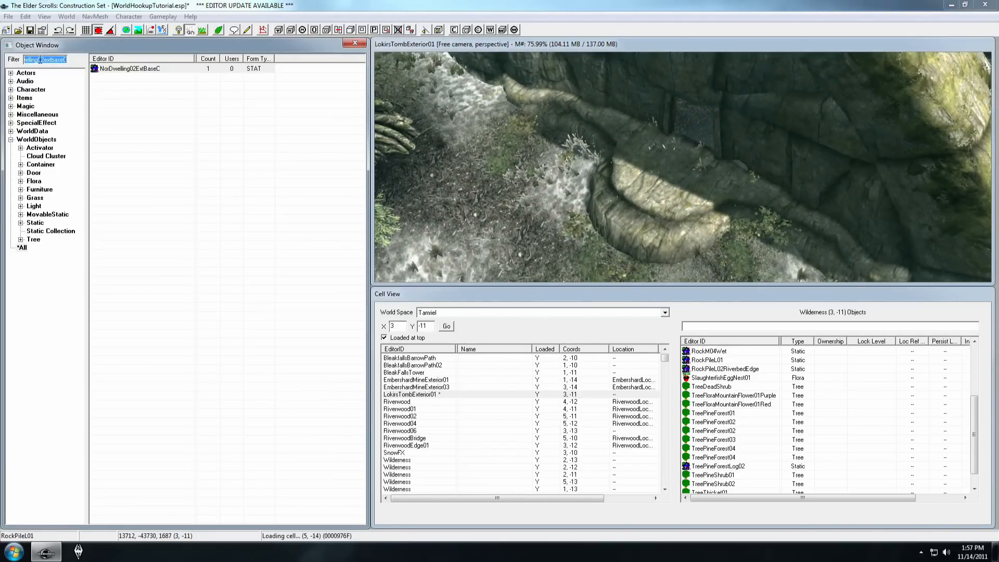
# Filter for nordoorsm and drop a NorDoorSmLoad02 load door into the tomb doorway
pyautogui.write('nordoorsmload02')
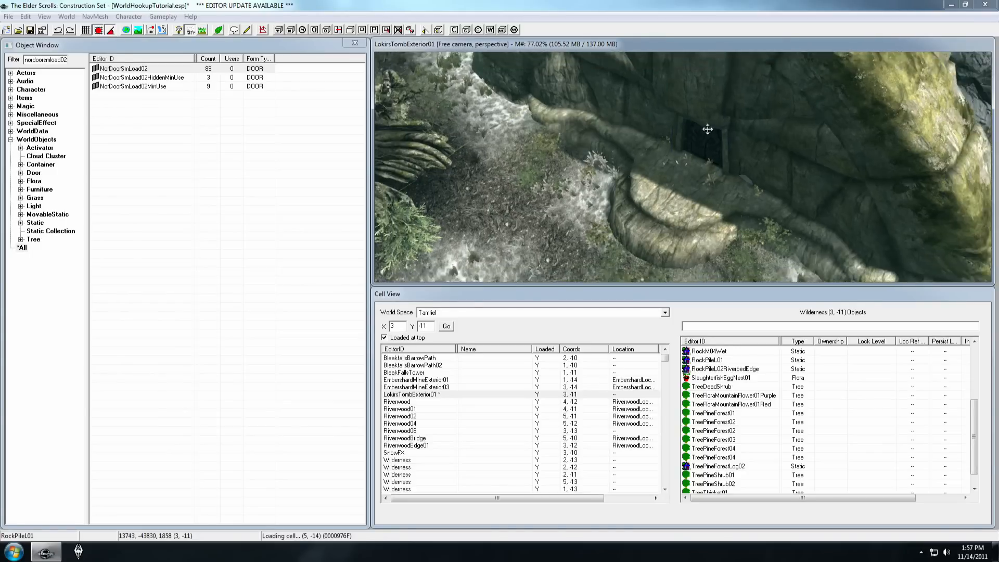
pyautogui.moveTo(708, 130); pyautogui.dragTo(661, 159)
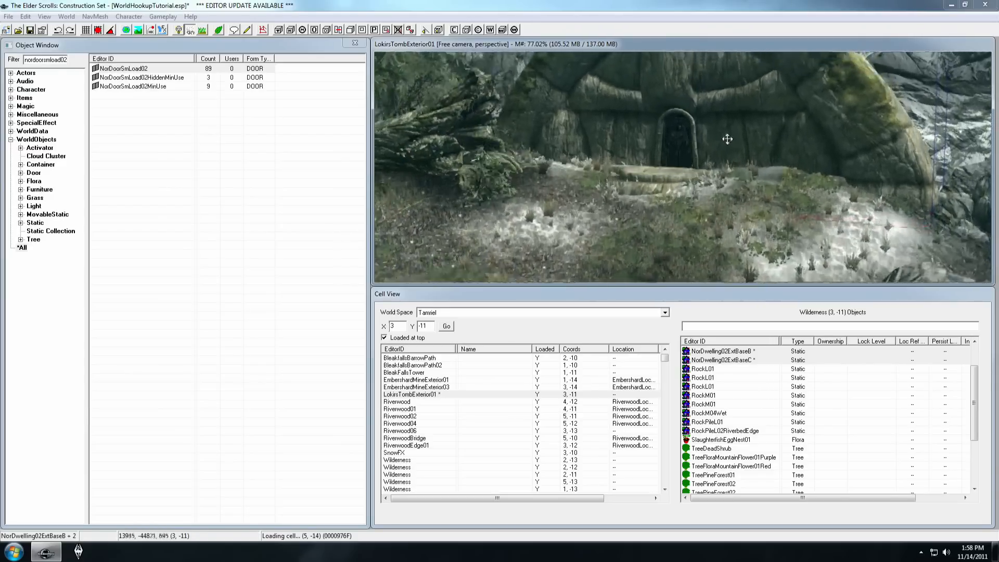
pyautogui.moveTo(727, 139); pyautogui.dragTo(706, 193)
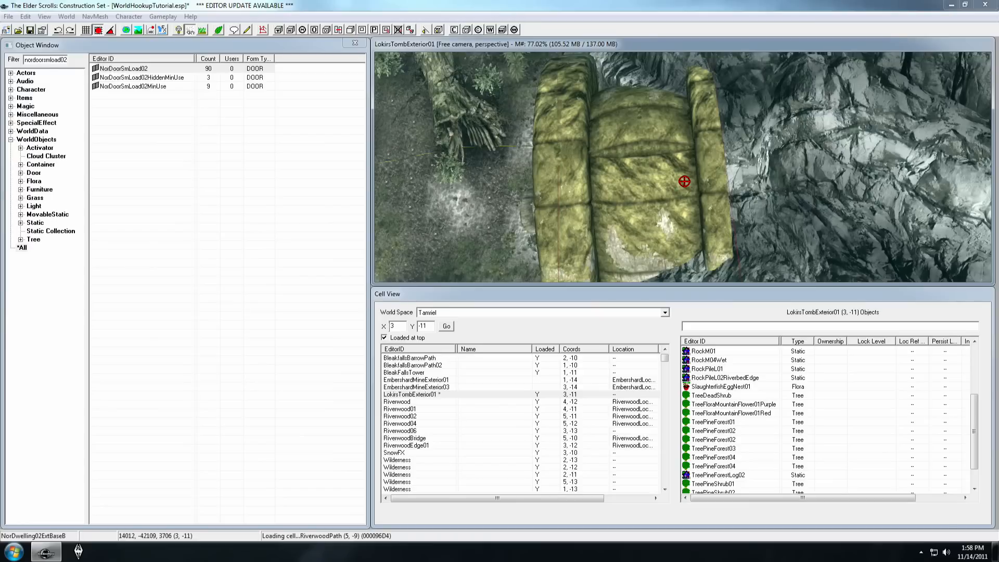
pyautogui.moveTo(633, 176)
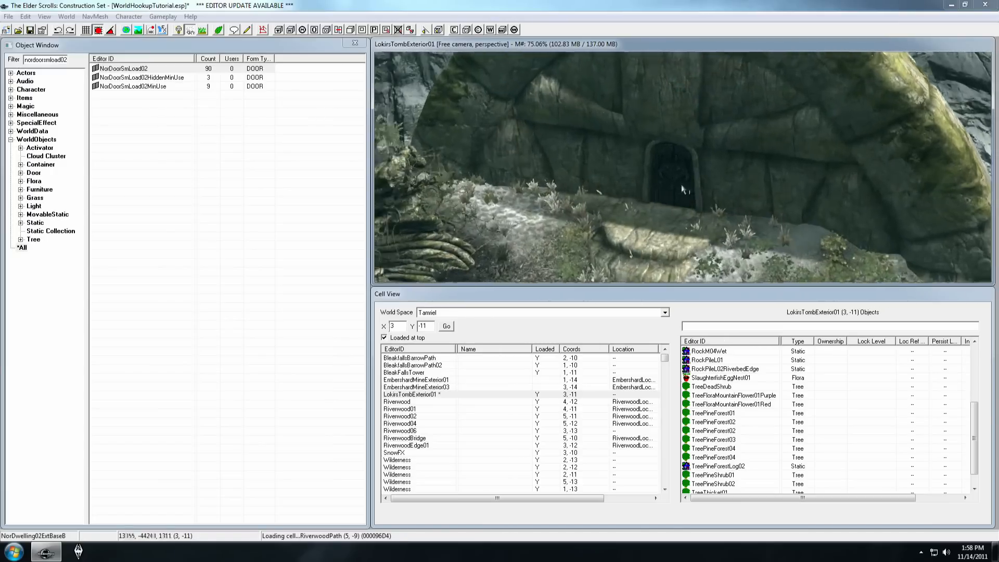
# Open the door's reference settings and switch the Cell View world space to Interiors
pyautogui.moveTo(682, 188); pyautogui.dragTo(692, 180)
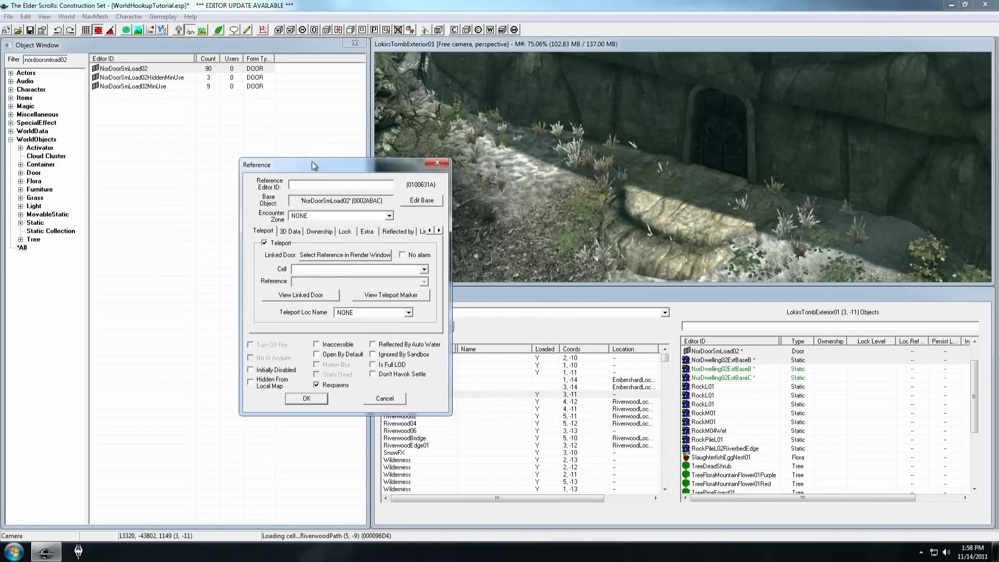
pyautogui.moveTo(312, 164); pyautogui.dragTo(341, 157)
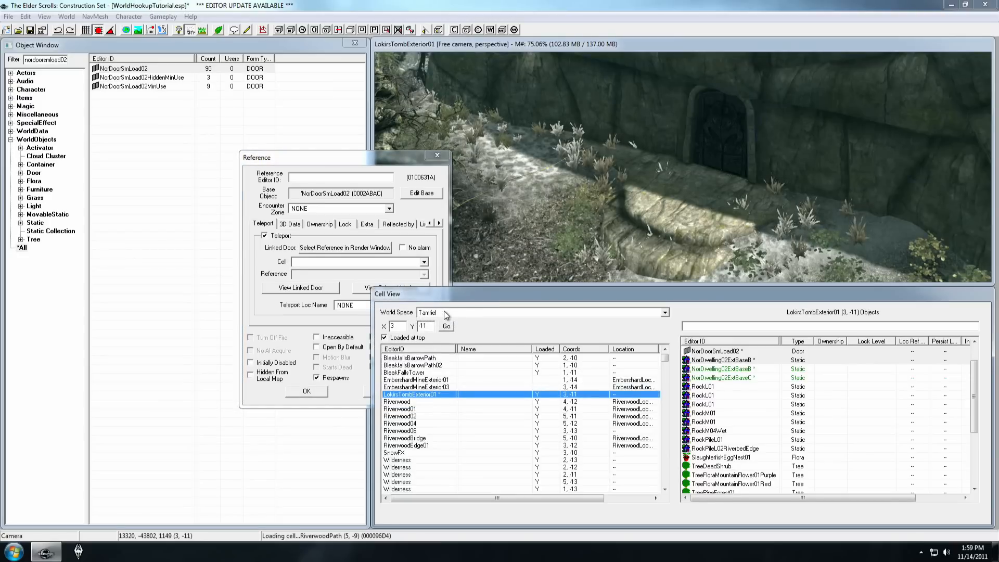
pyautogui.click(665, 313)
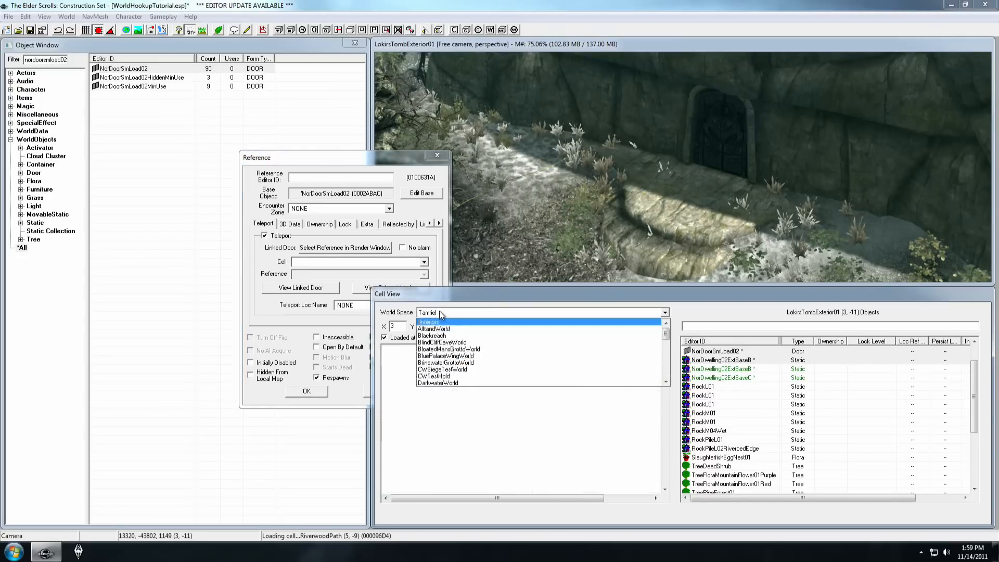
pyautogui.click(429, 322)
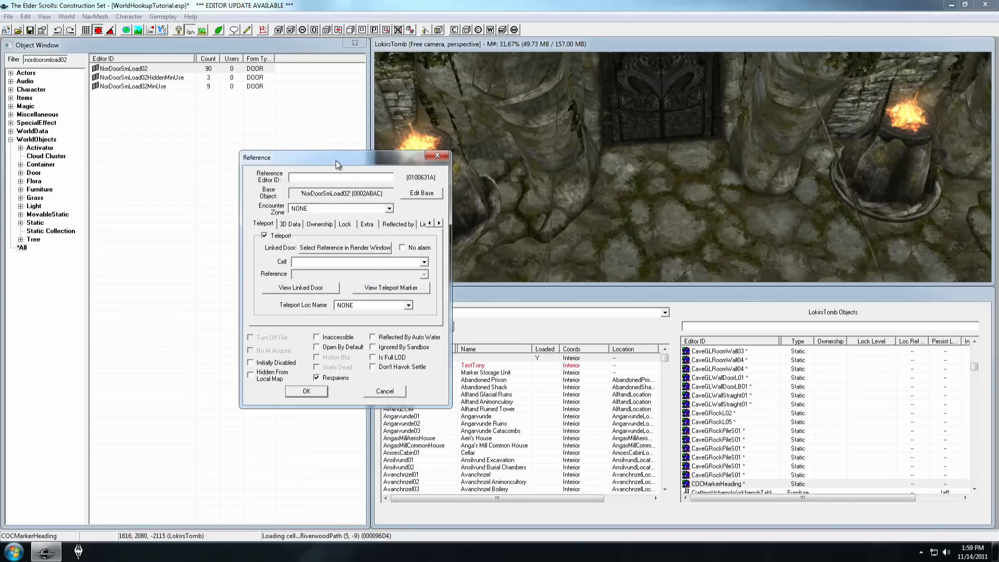
# Link the exterior door to the Lokir's Tomb interior door and place its teleport marker
pyautogui.moveTo(337, 157); pyautogui.dragTo(318, 140)
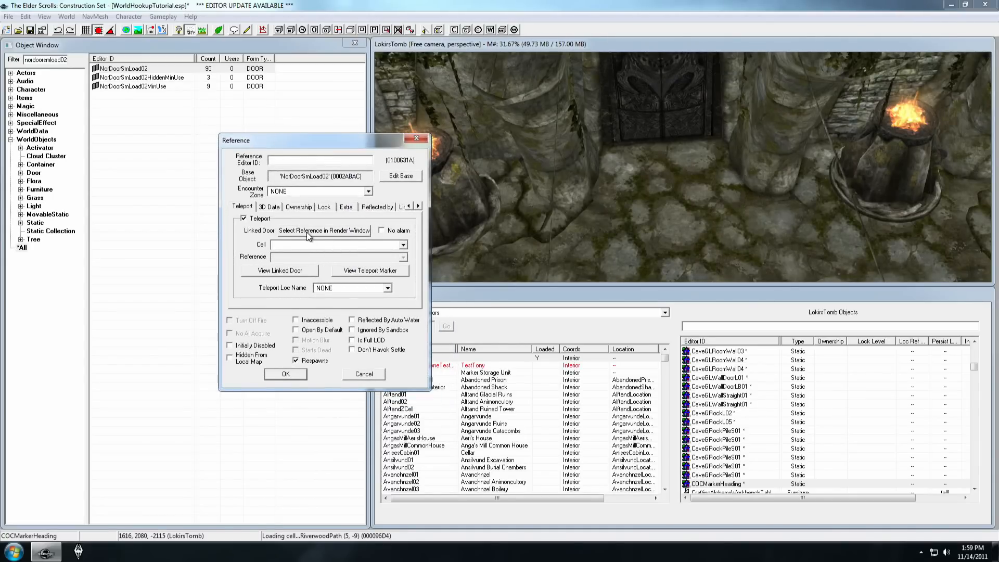
pyautogui.click(324, 230)
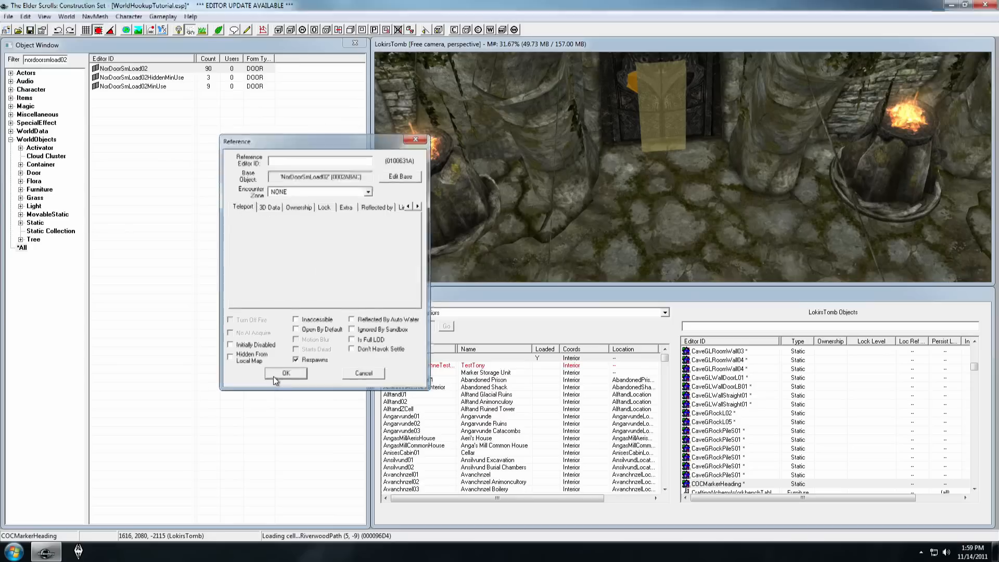
pyautogui.click(285, 372)
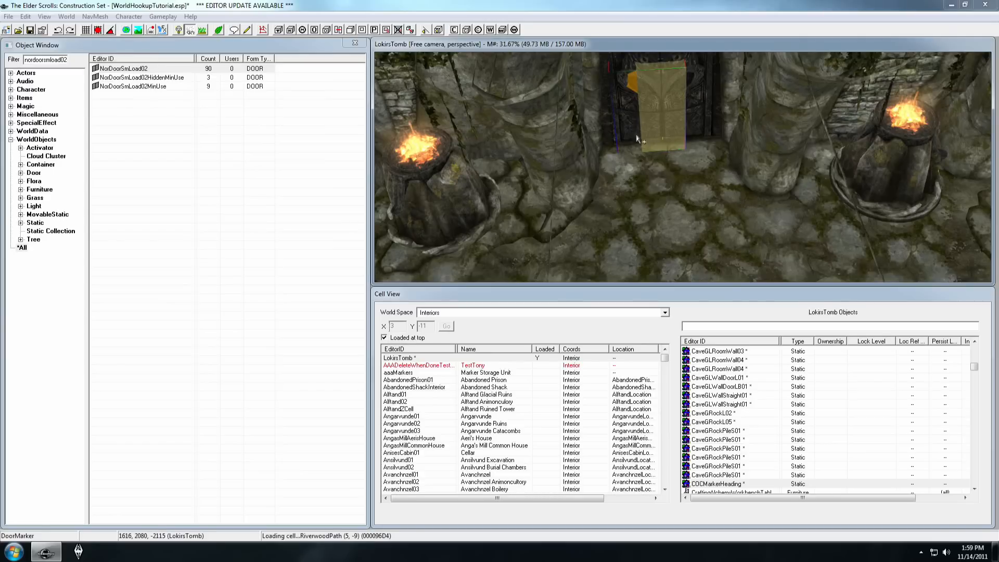
pyautogui.moveTo(652, 217)
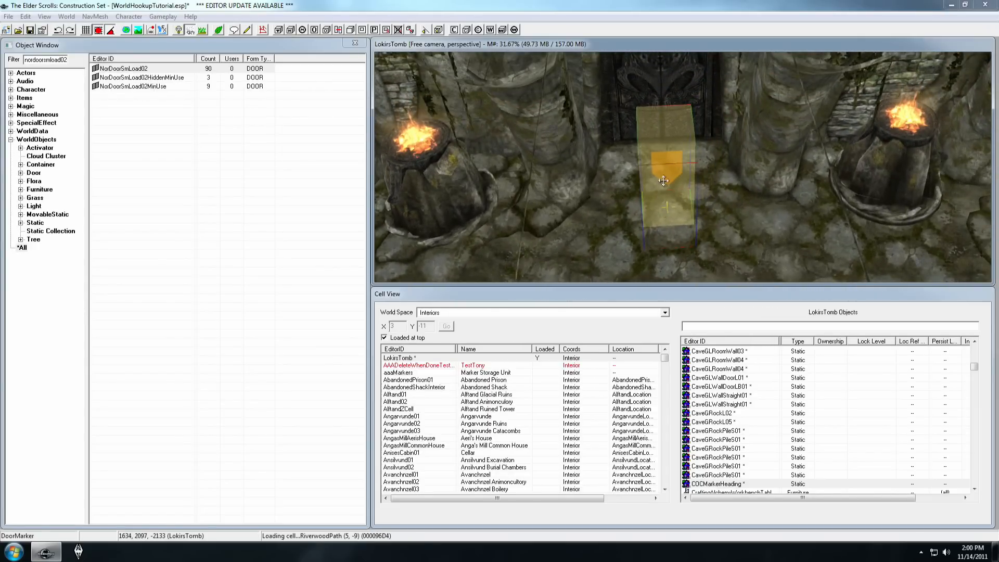
pyautogui.doubleClick(663, 180)
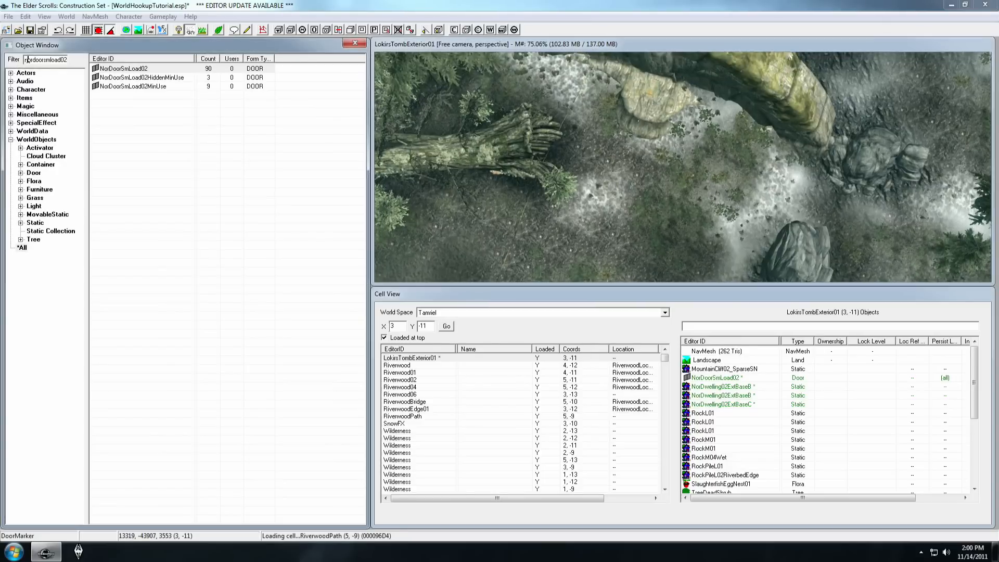
# Place a MapMarker by the tomb, enable Marker Data, name it Lokir's Tomb, type Nordic Ruin
pyautogui.write('mapmarker')
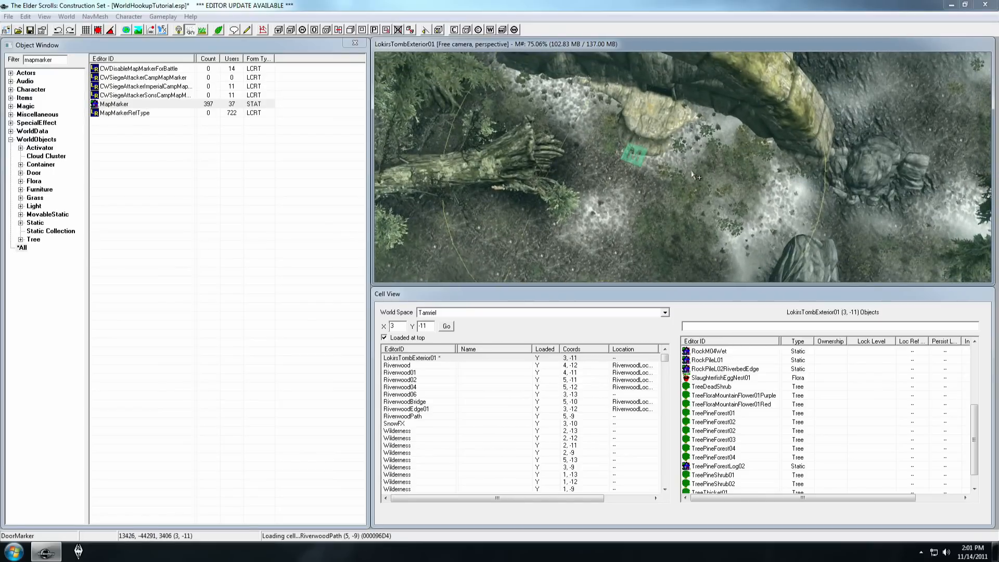
pyautogui.moveTo(695, 177); pyautogui.dragTo(646, 153)
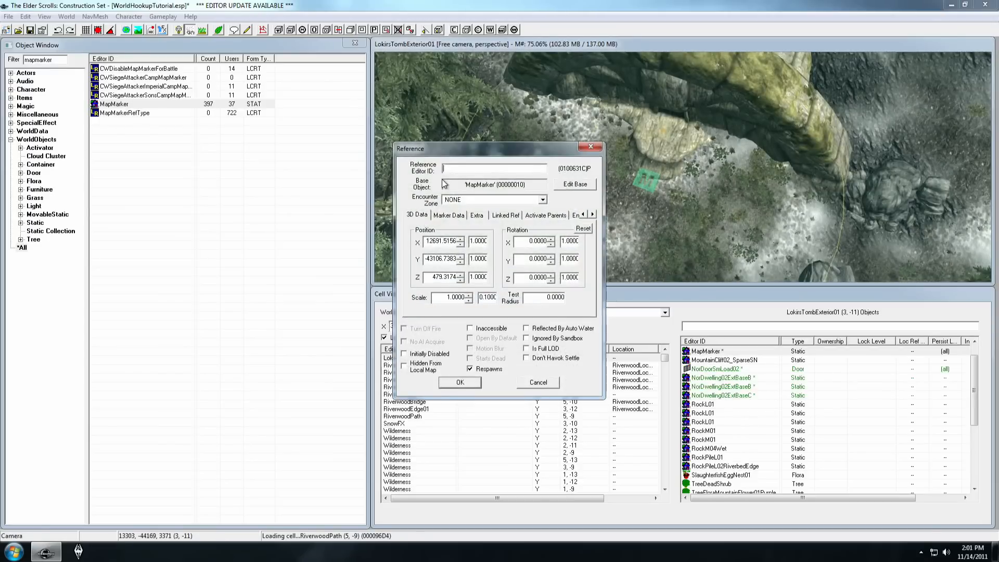
pyautogui.click(448, 215)
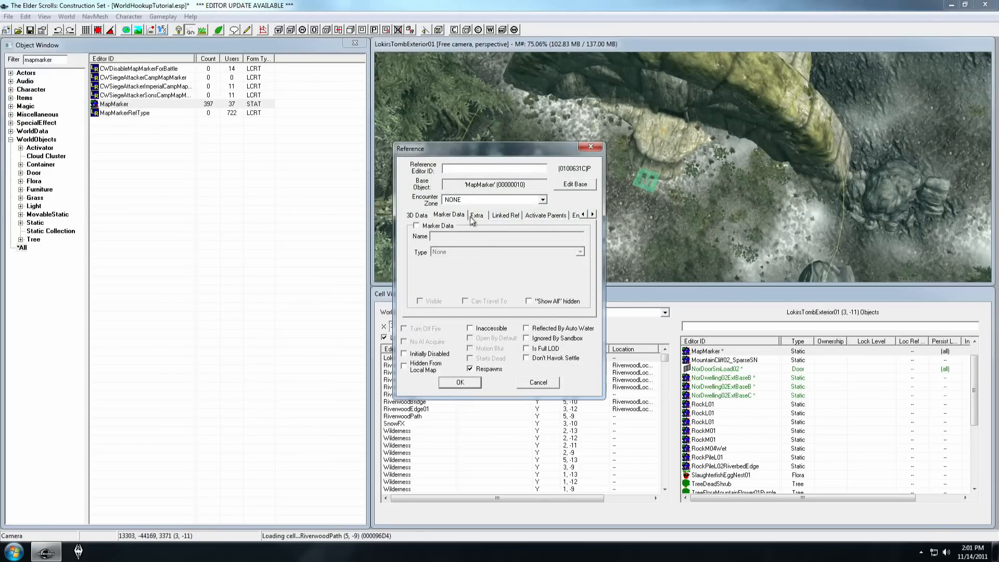
pyautogui.click(477, 215)
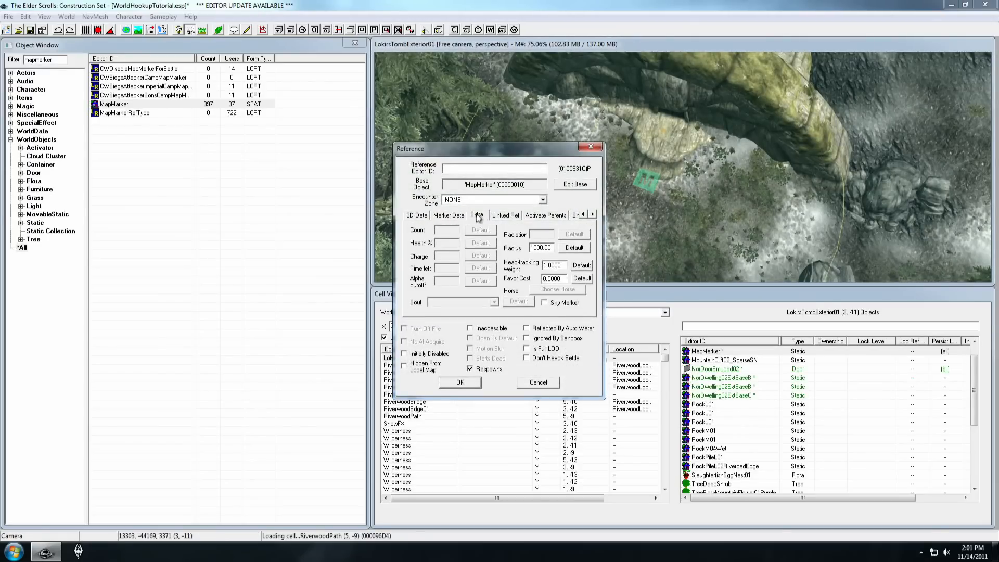
pyautogui.click(448, 215)
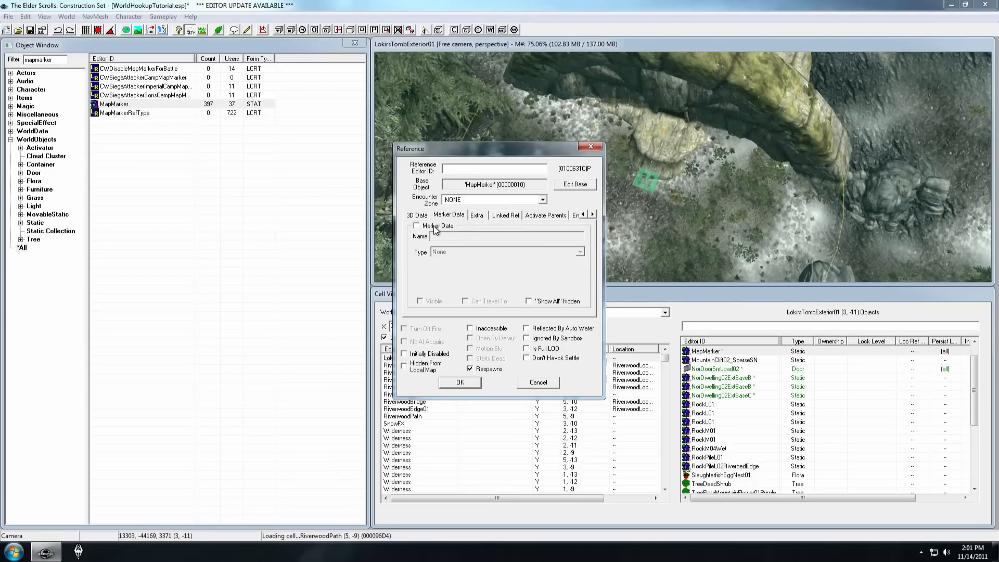
pyautogui.click(417, 226)
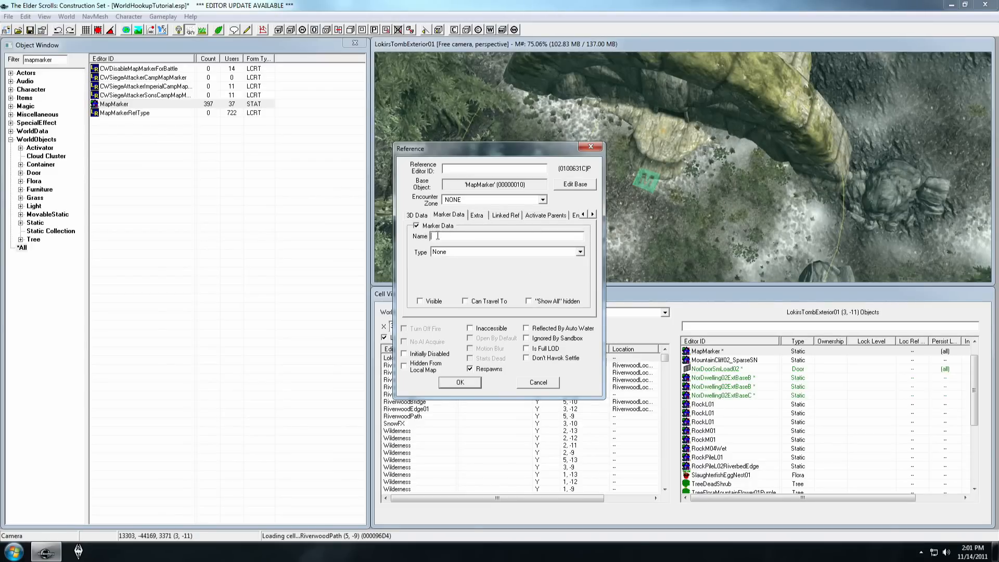
pyautogui.write("Lokir's")
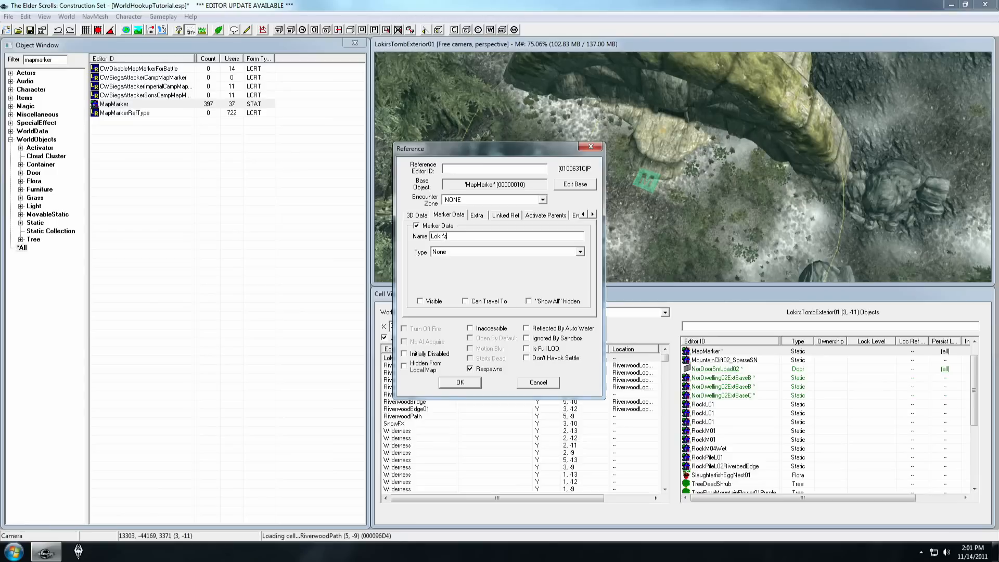
pyautogui.write('Tomb')
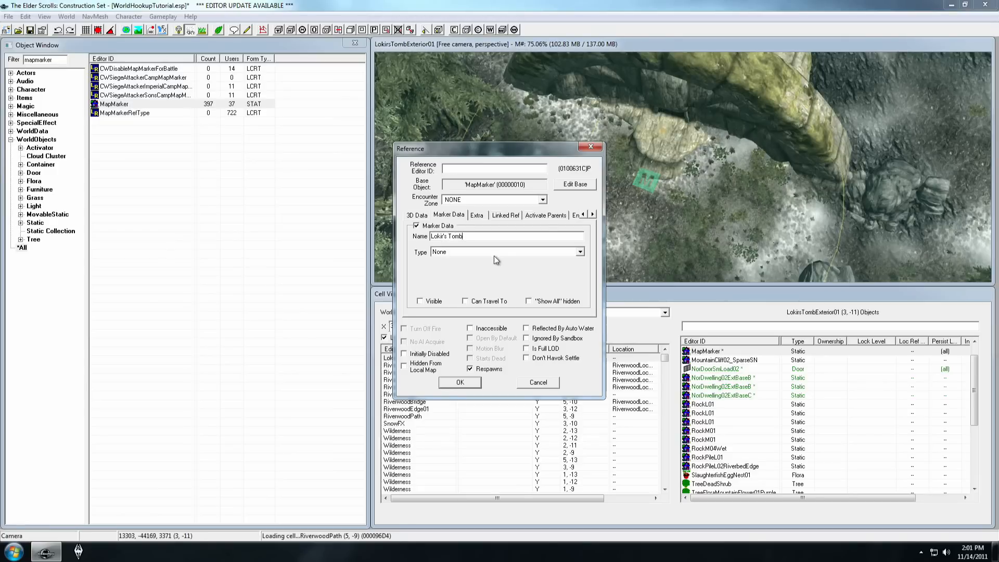
pyautogui.click(578, 251)
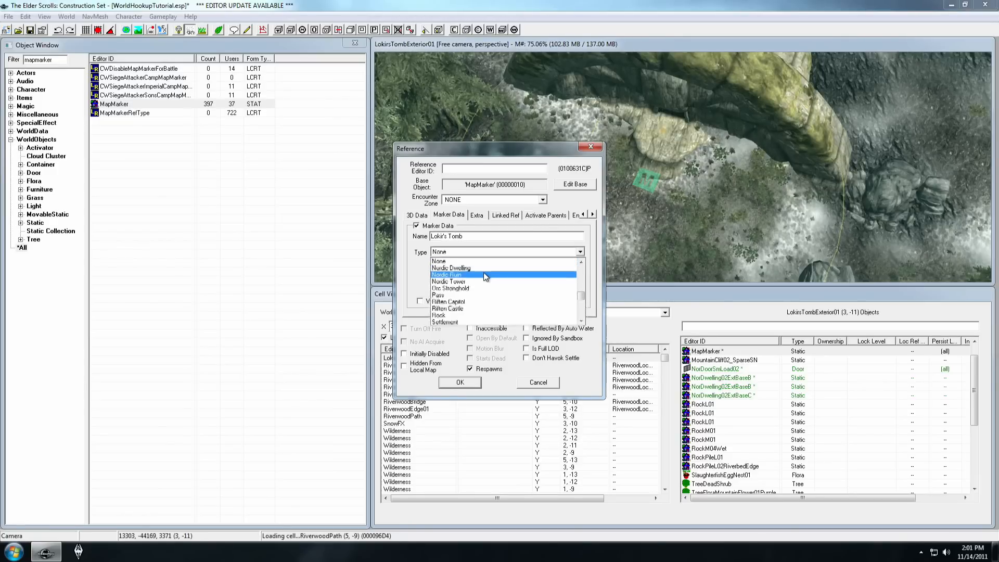
pyautogui.click(459, 381)
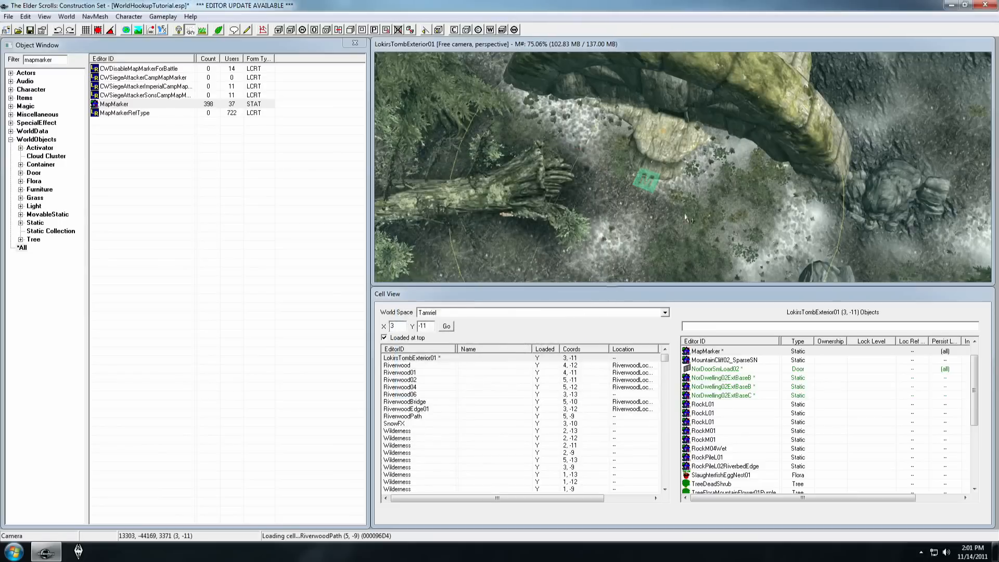
# Place an XMarkerHeading near the map marker and make it the marker's linked reference
pyautogui.moveTo(685, 217); pyautogui.dragTo(714, 144)
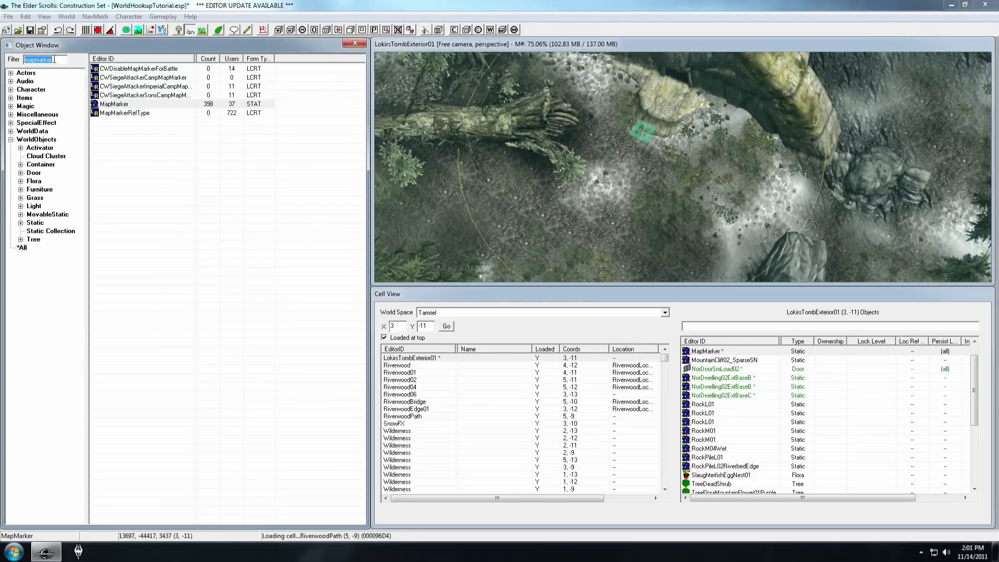
pyautogui.write('xmarker')
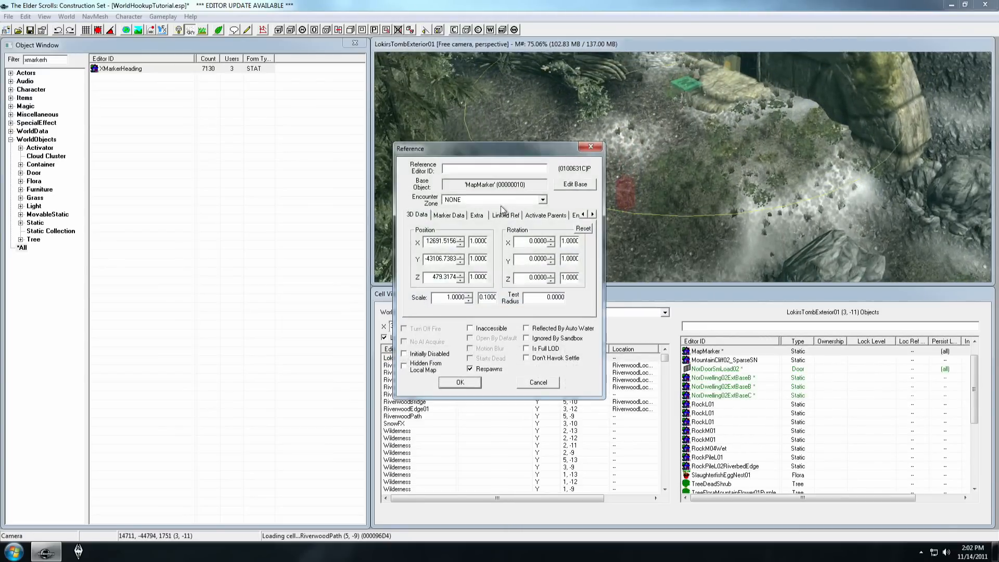
pyautogui.click(505, 215)
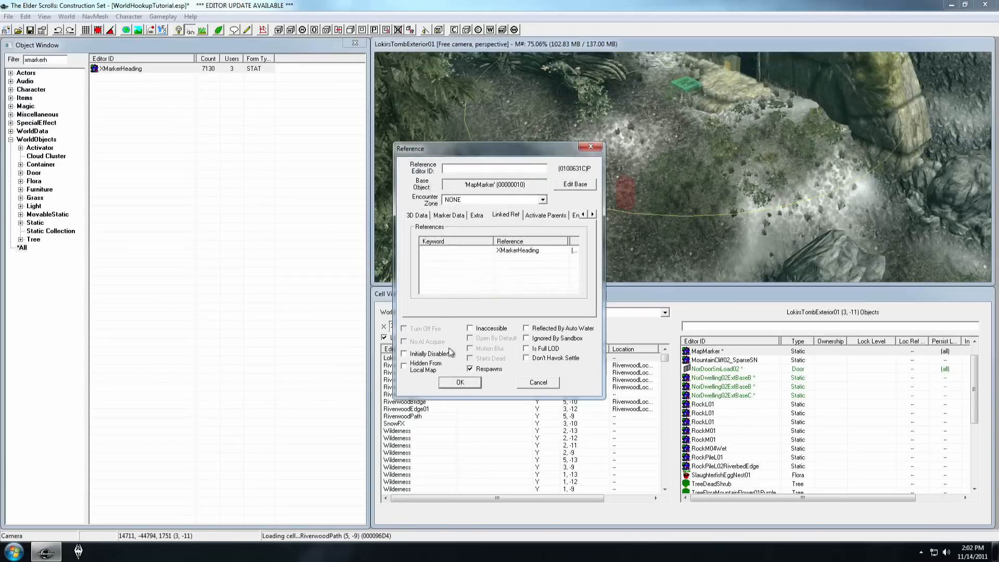
pyautogui.click(459, 381)
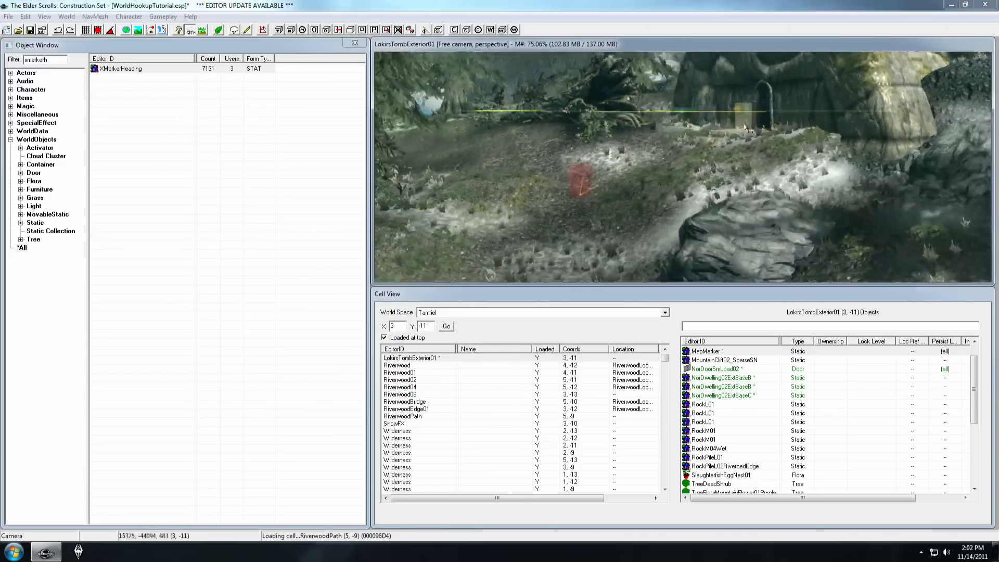